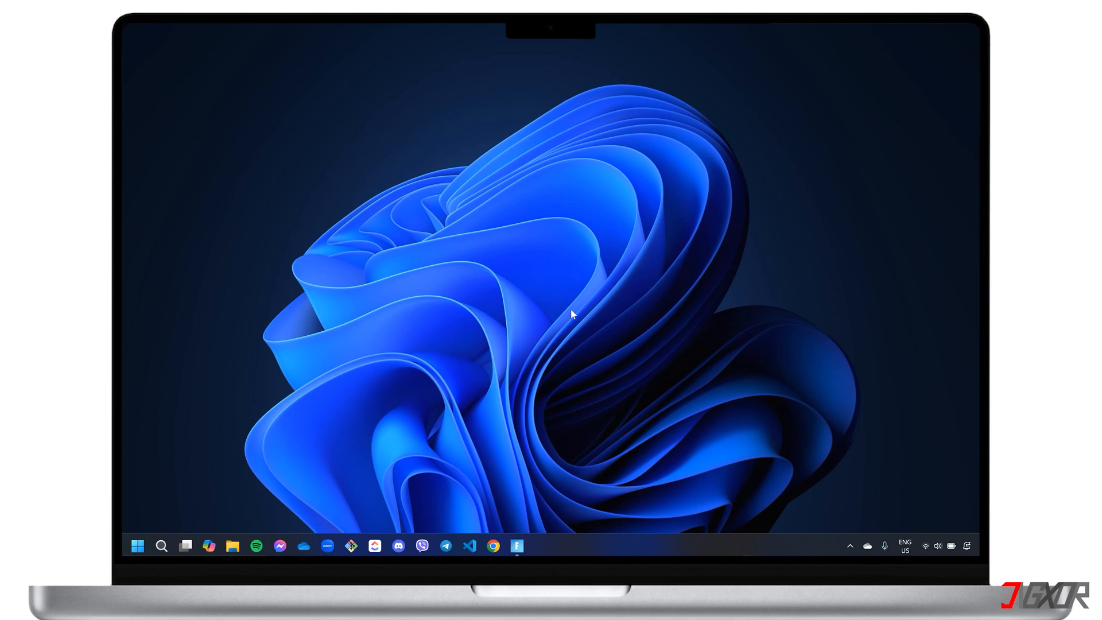
- Launch Fortnite from the taskbar so the main Play lobby appears
click(517, 546)
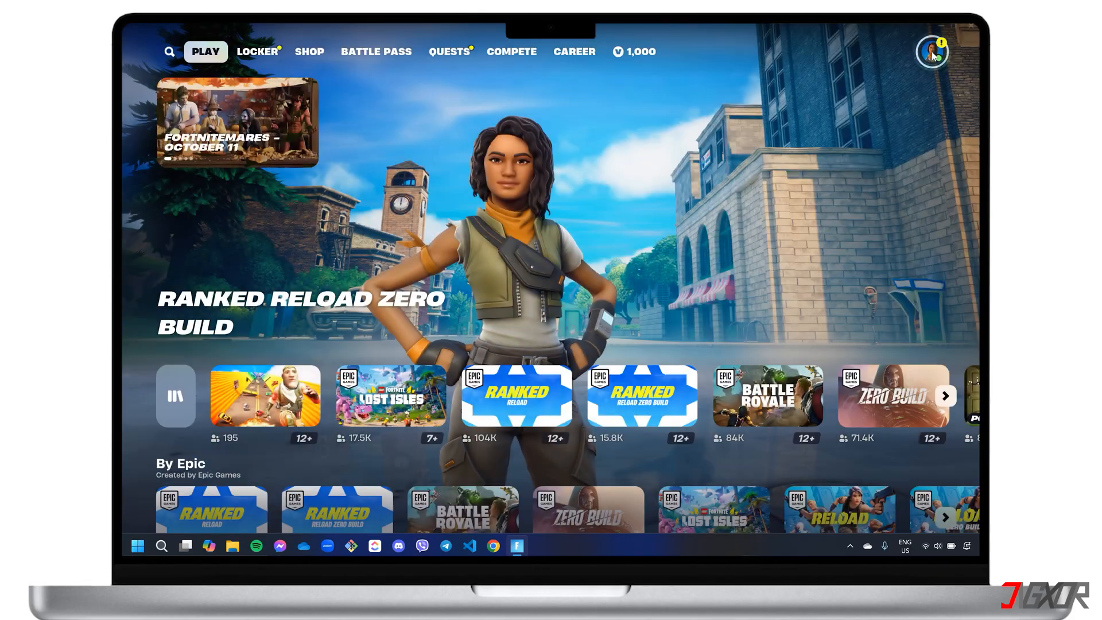
- Navigate from the profile avatar to the Parental Controls page
click(711, 456)
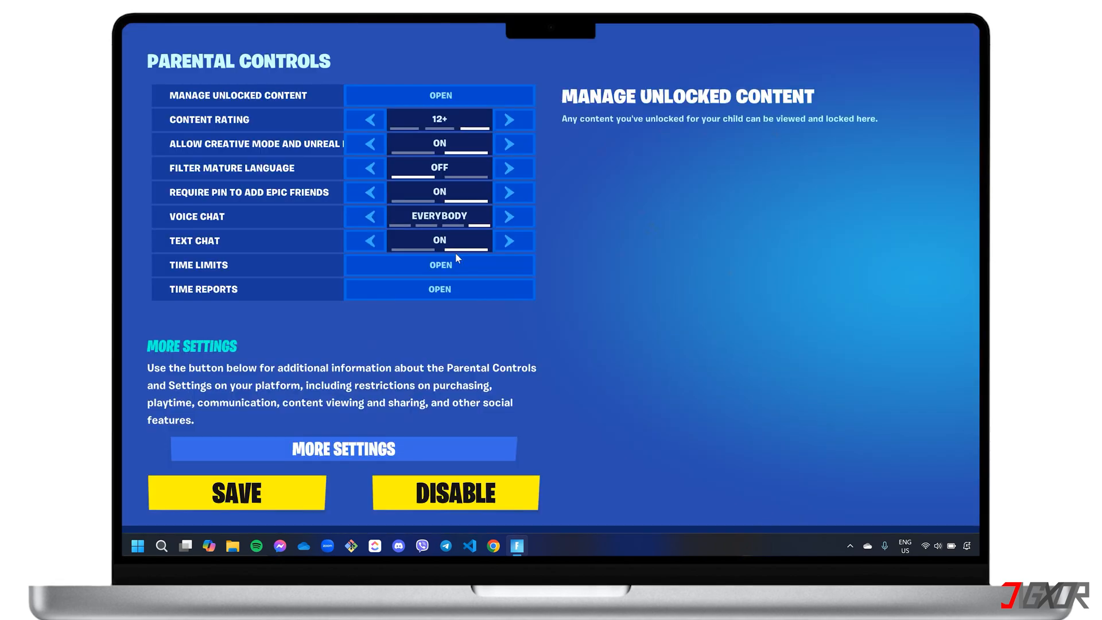
- Disable parental controls with confirmation, then quit Fortnite to the Windows desktop
click(440, 290)
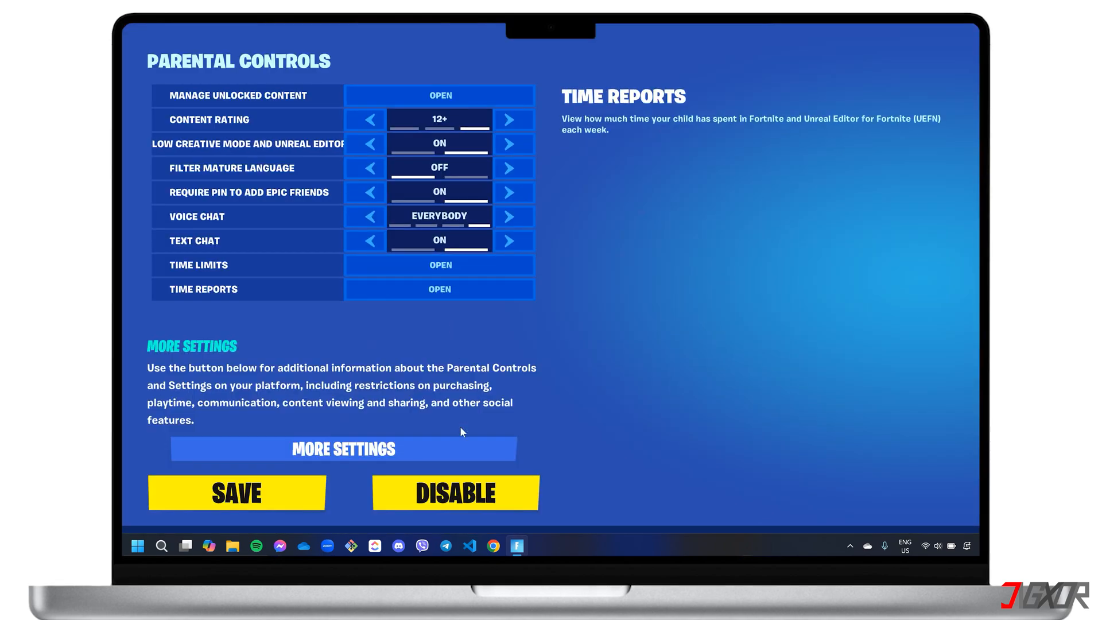
click(455, 492)
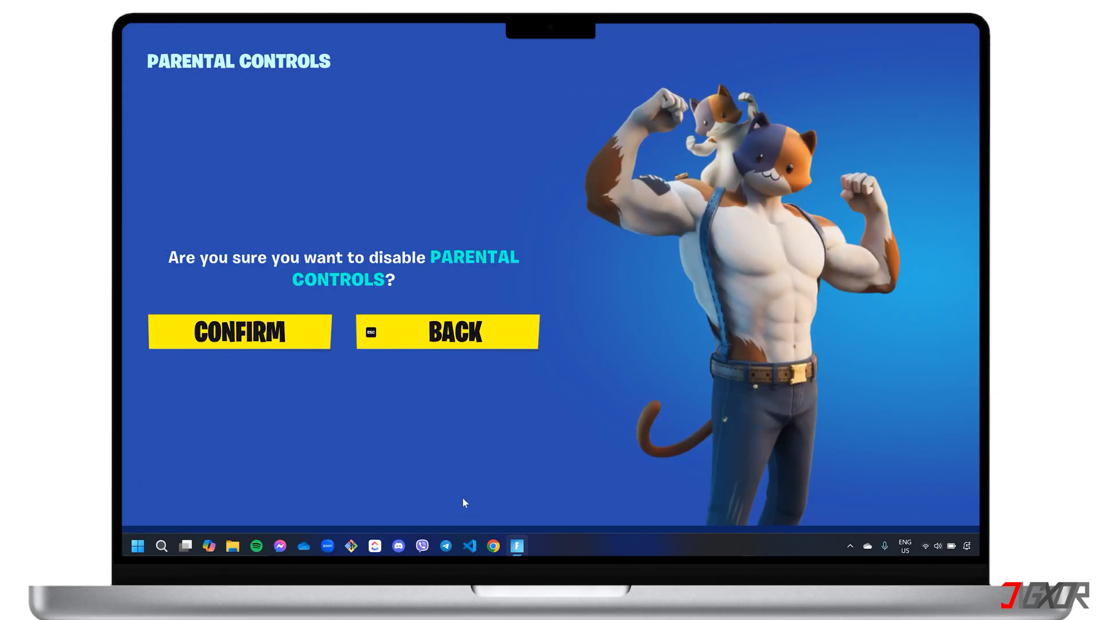
click(239, 332)
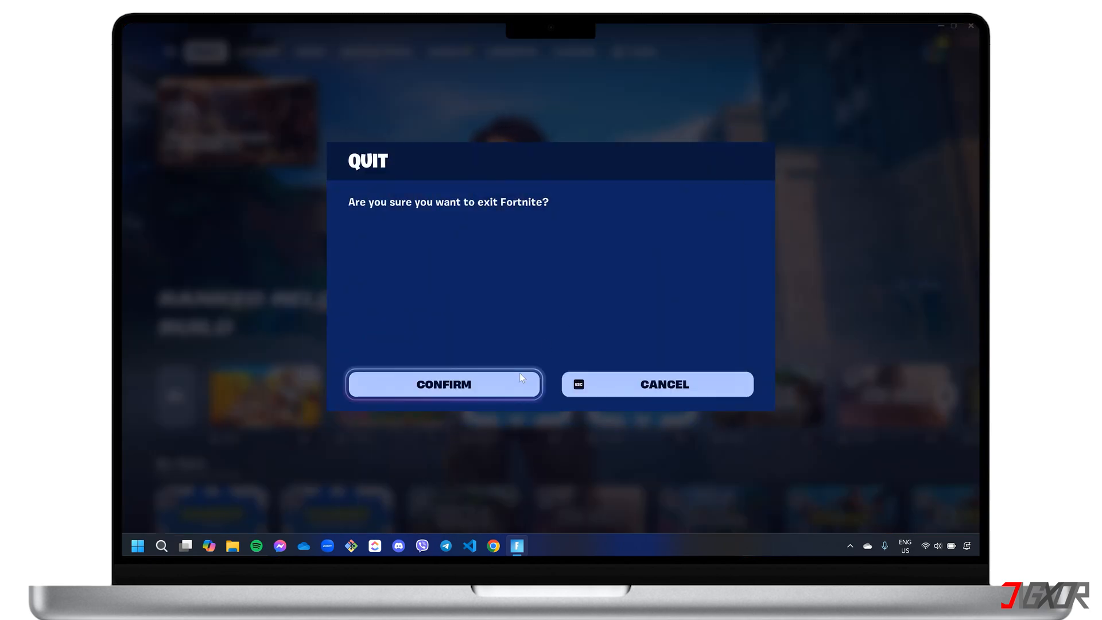
click(443, 384)
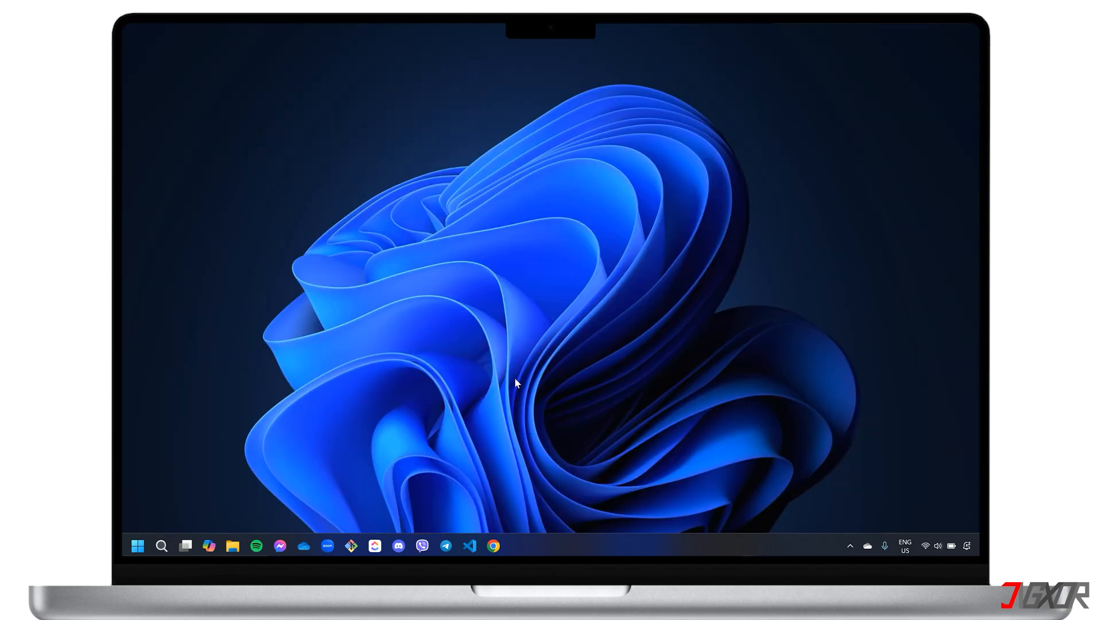